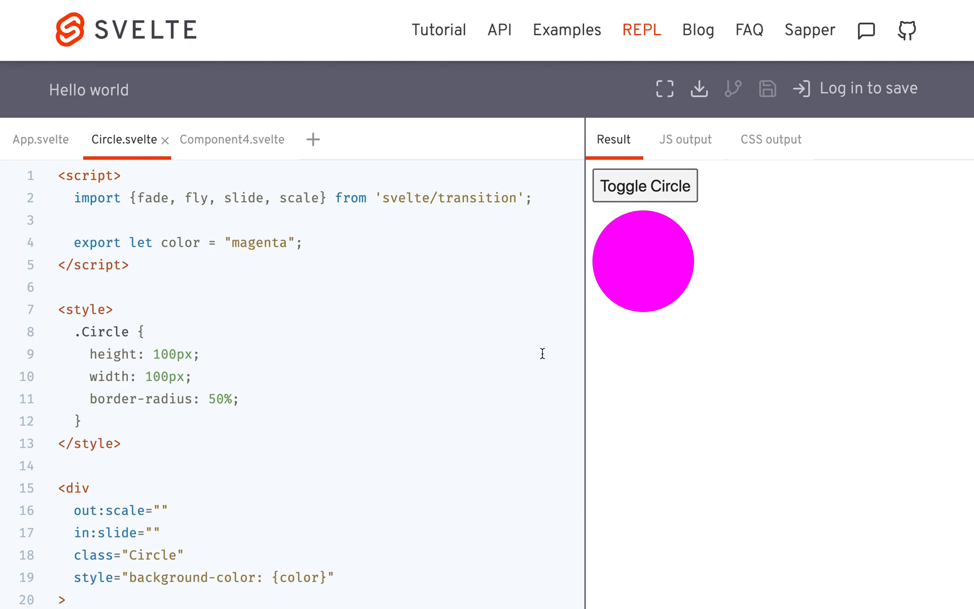
In Circle.svelte, replace the scale/slide directives with transition:fade using delay 2000 and duration 3000
{"action": "scroll", "scroll_direction": "down", "scroll_amount": 3}
{"action": "type", "text": "tr"}
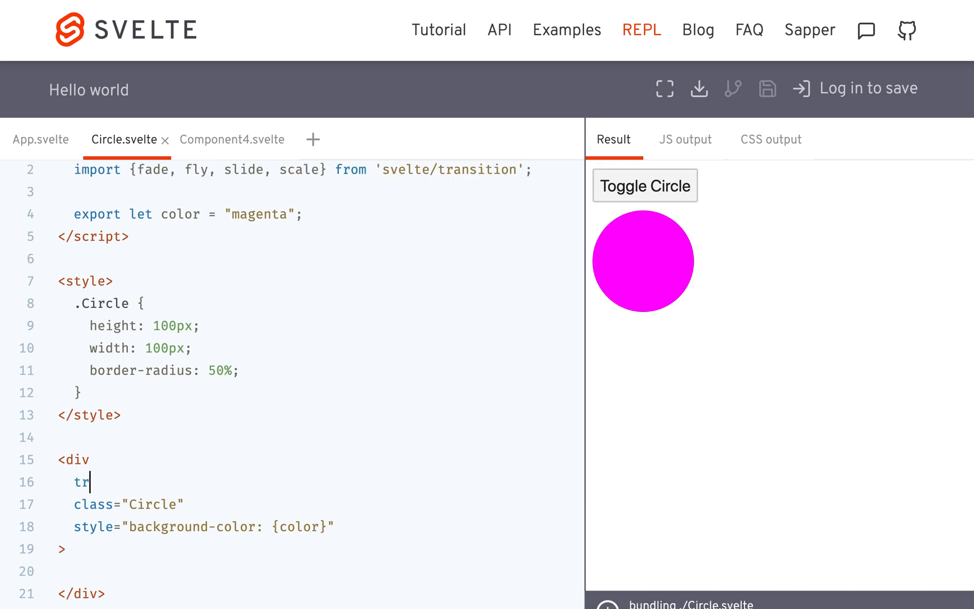
{"action": "type", "text": "ansition:"}
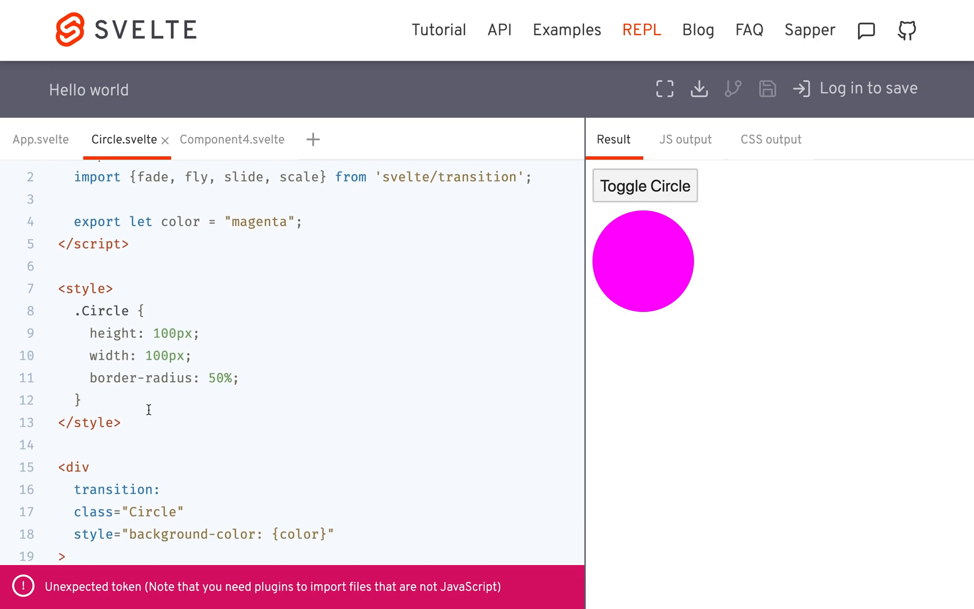
{"action": "type", "text": ":fade="}
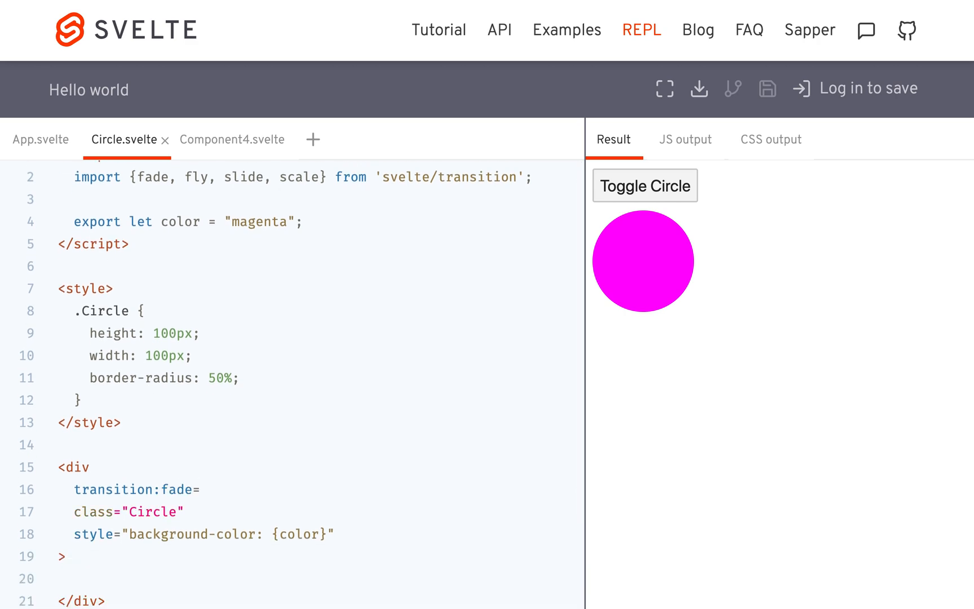
{"action": "type", "text": "=\"{{}}\""}
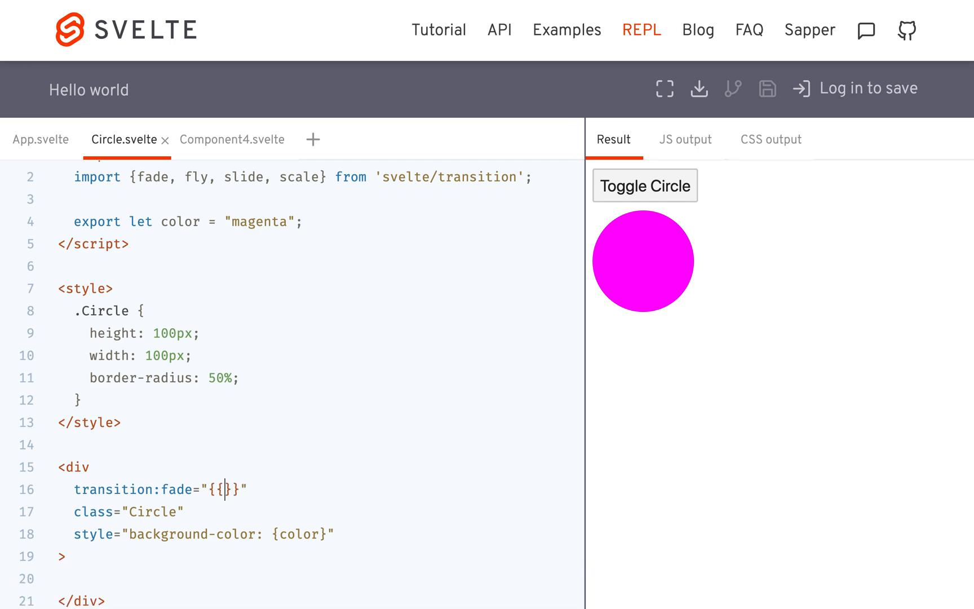
{"action": "type", "text": "delay"}
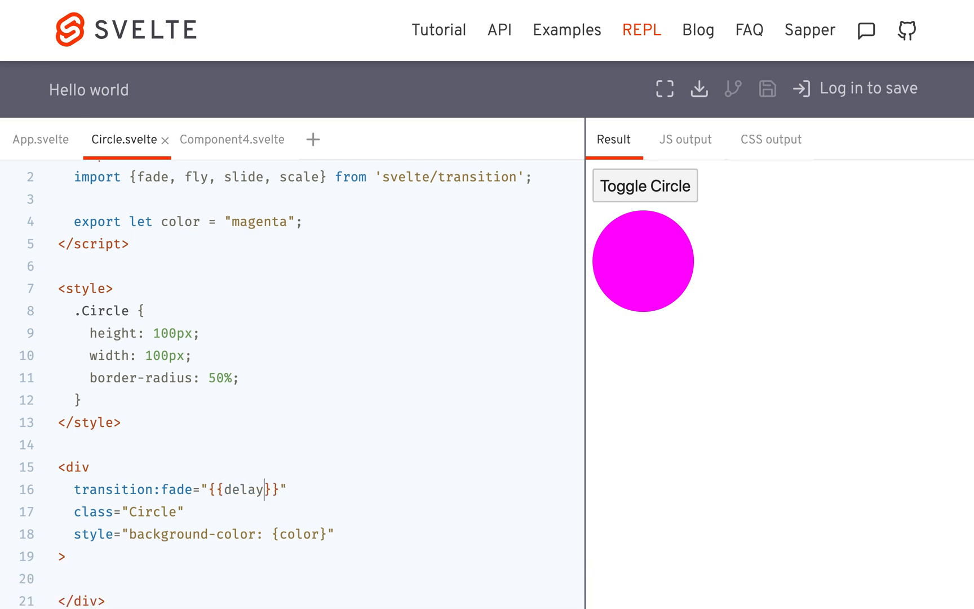
{"action": "type", "text": ":"}
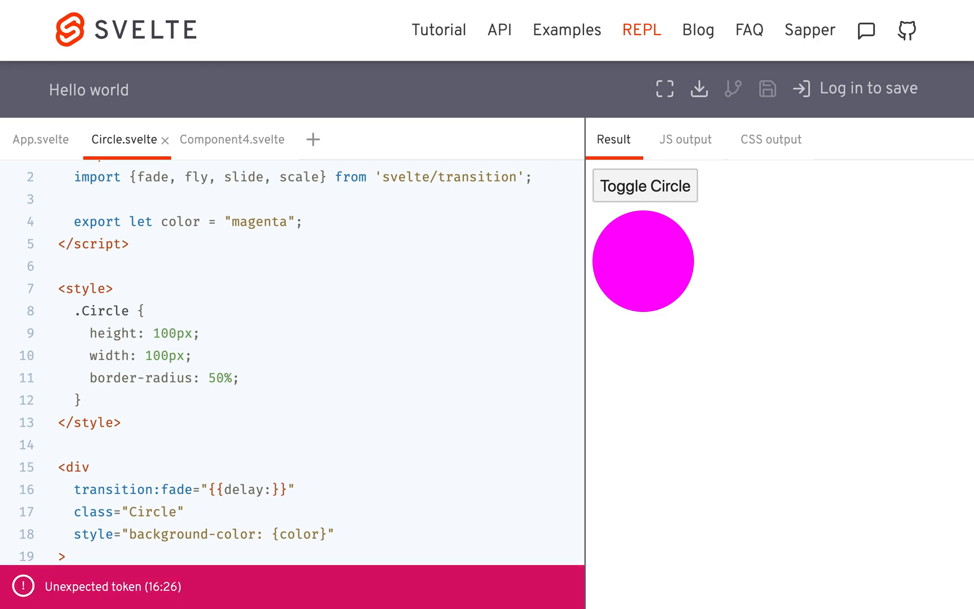
{"action": "type", "text": "2000"}
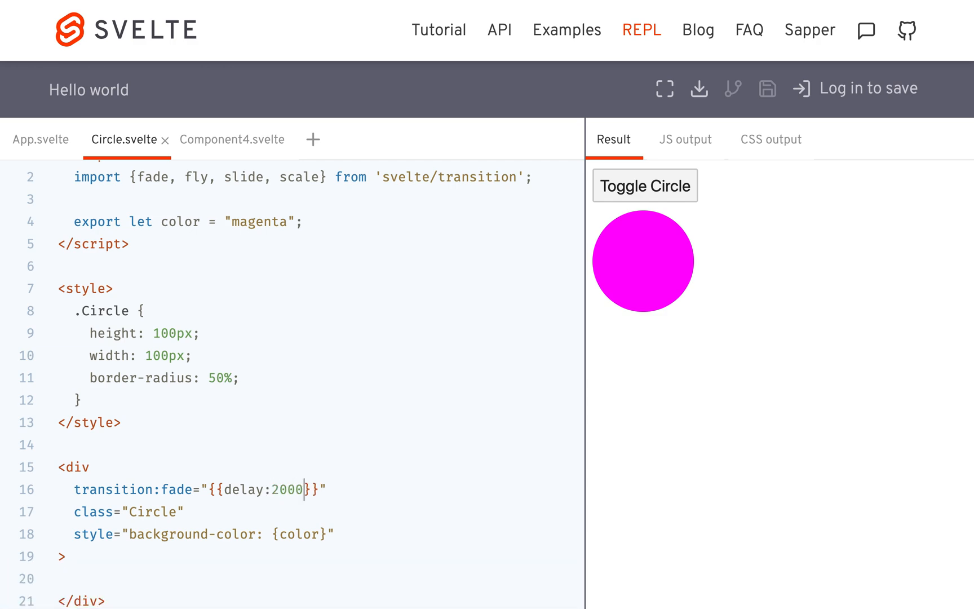
{"action": "type", "text": ","}
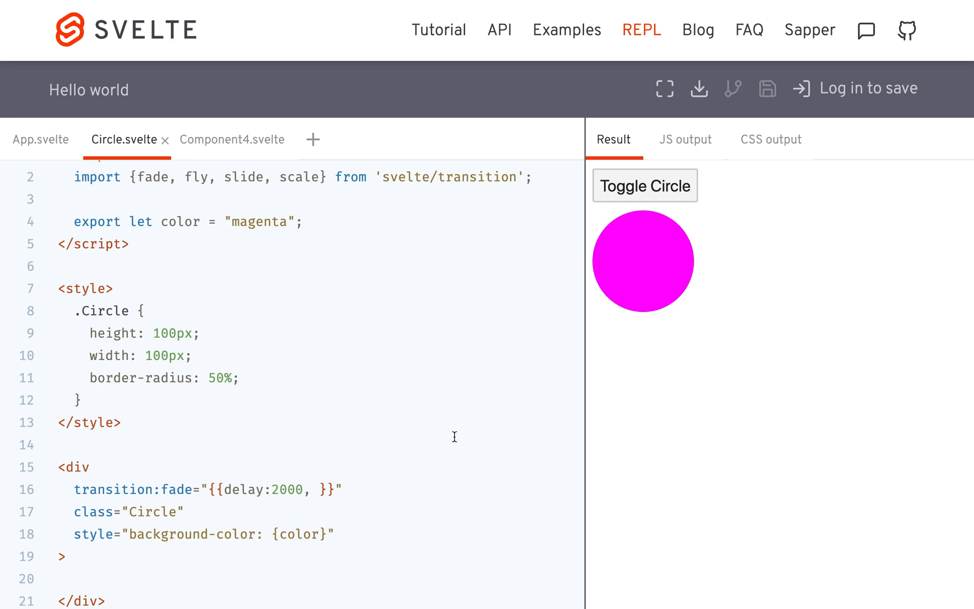
{"action": "type", "text": "duration:"}
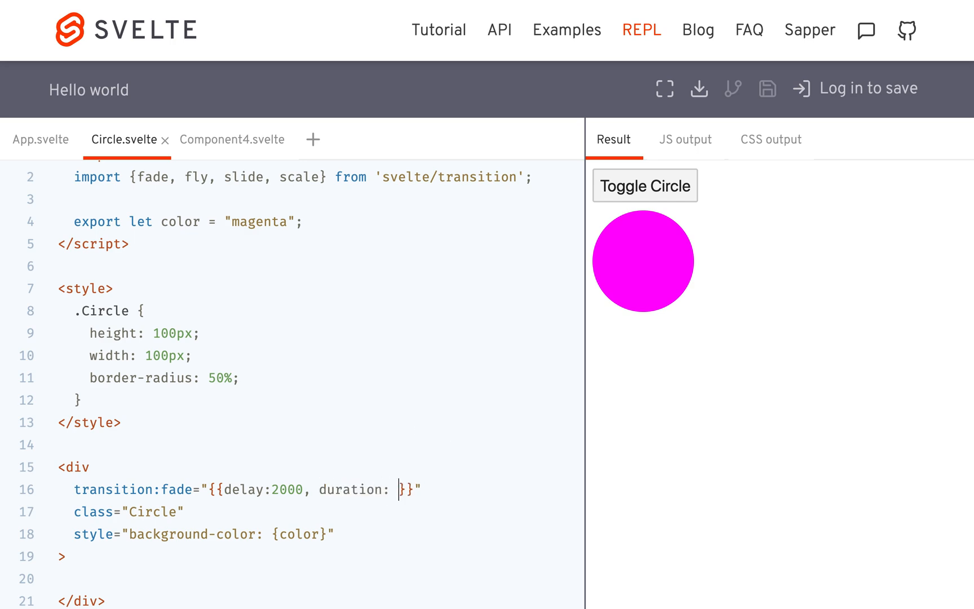
{"action": "type", "text": "3000"}
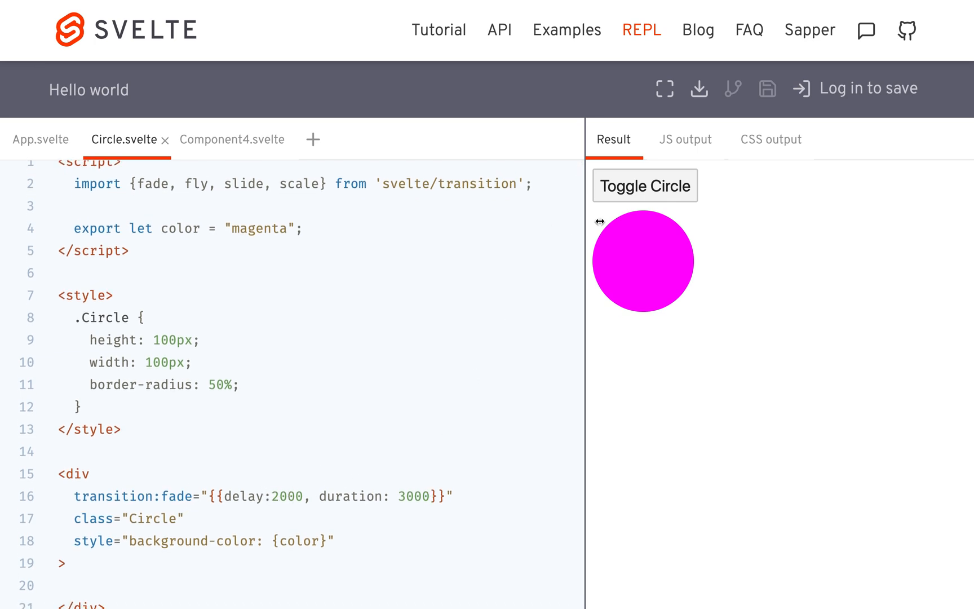
{"action": "mouse_move", "coordinate": [885, 385]}
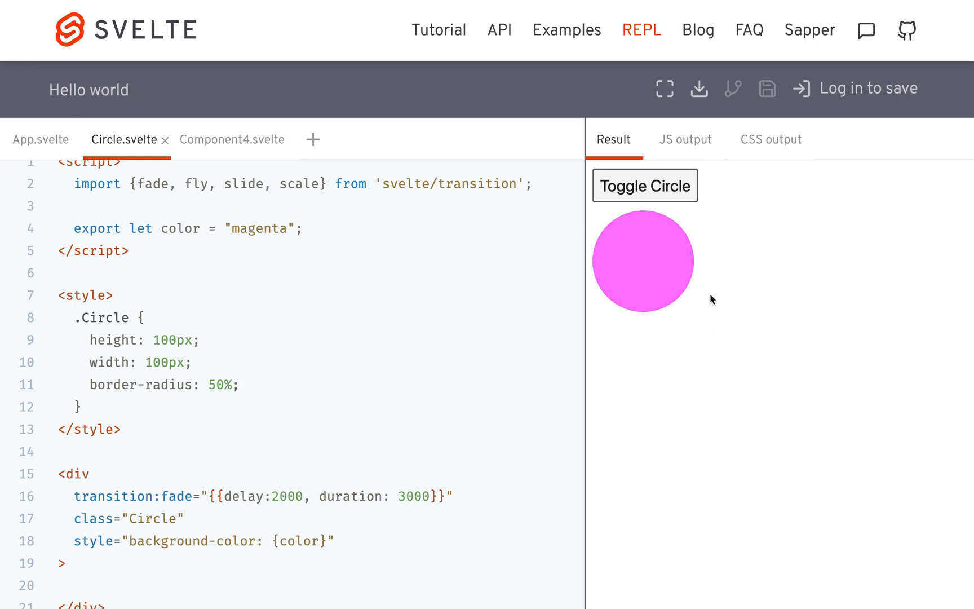
Toggle the circle off and on to watch the slow fade
{"action": "left_click", "coordinate": [644, 185]}
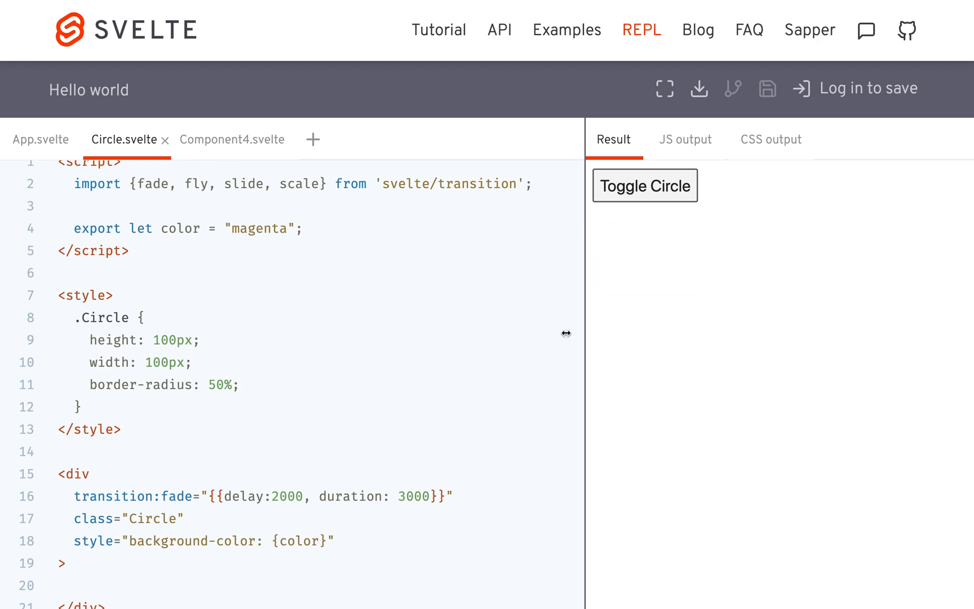
{"action": "left_click", "coordinate": [665, 187]}
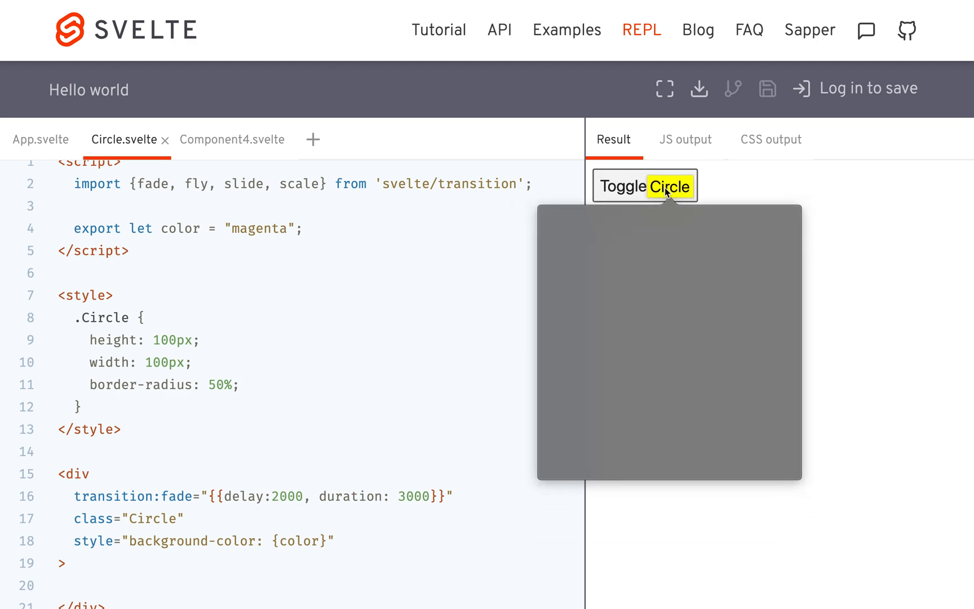
{"action": "left_click", "coordinate": [644, 185]}
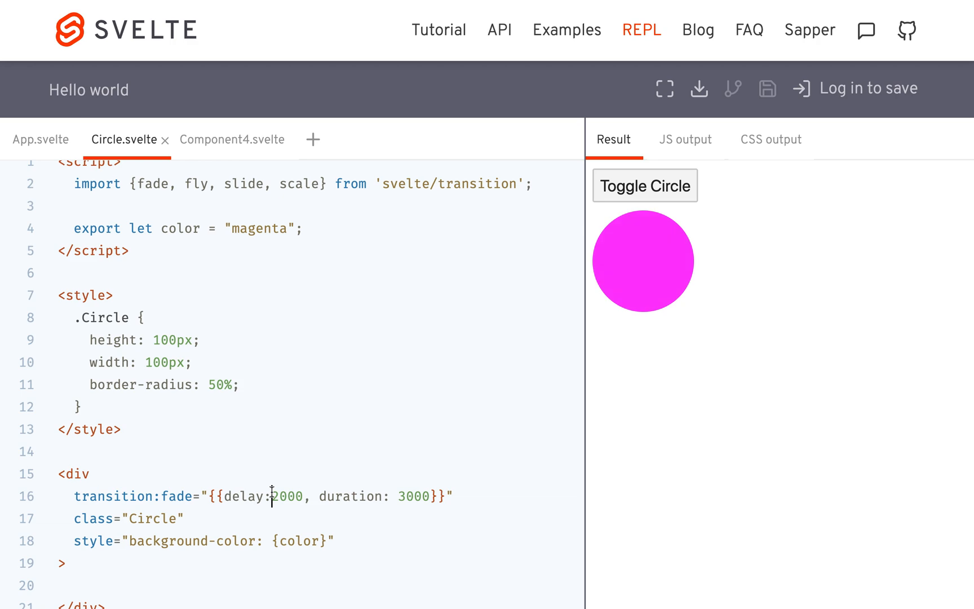
Change the fade delay value from 2000 to 500
{"action": "double_click", "coordinate": [287, 496]}
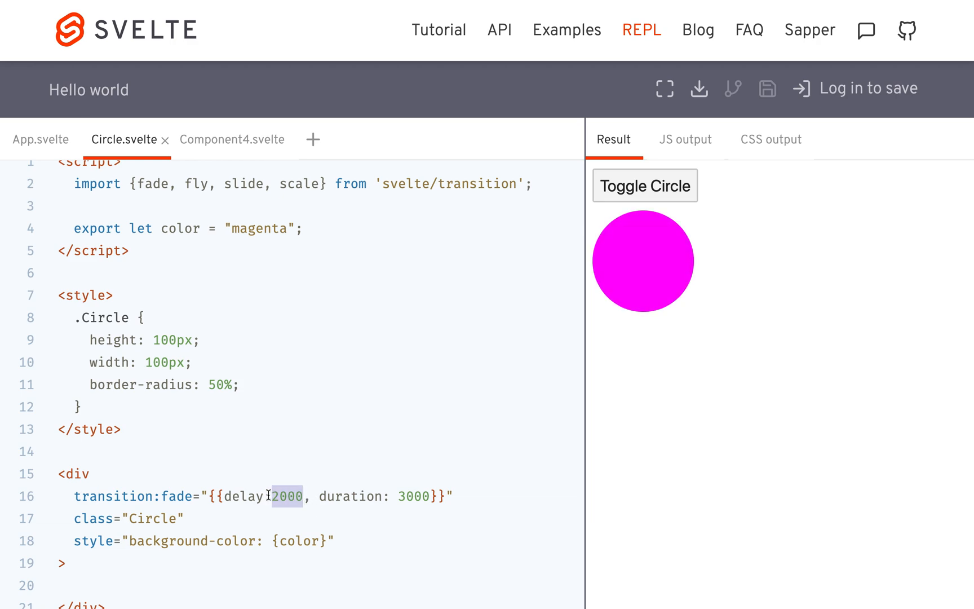
{"action": "type", "text": "500"}
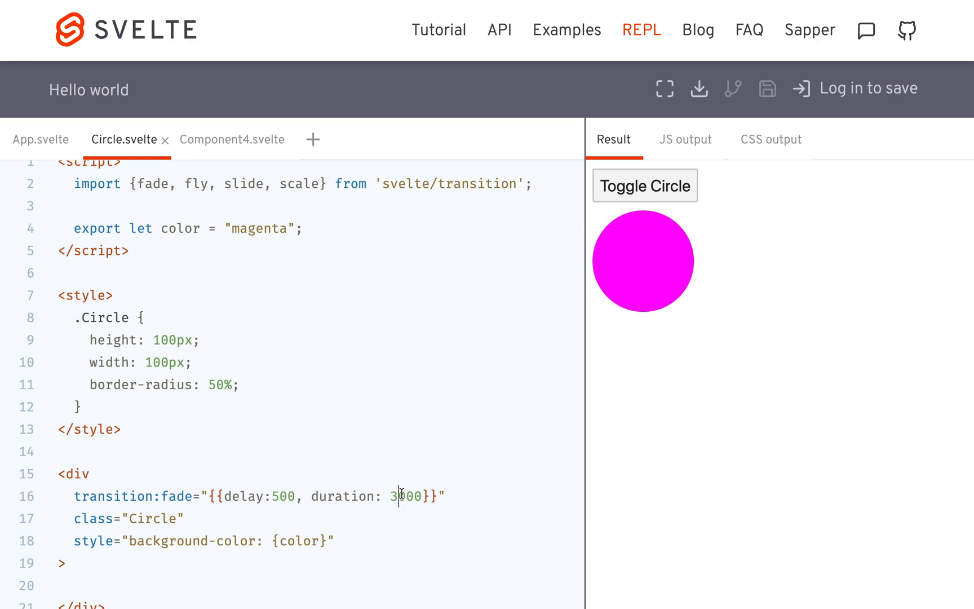
{"action": "type", "text": "2000"}
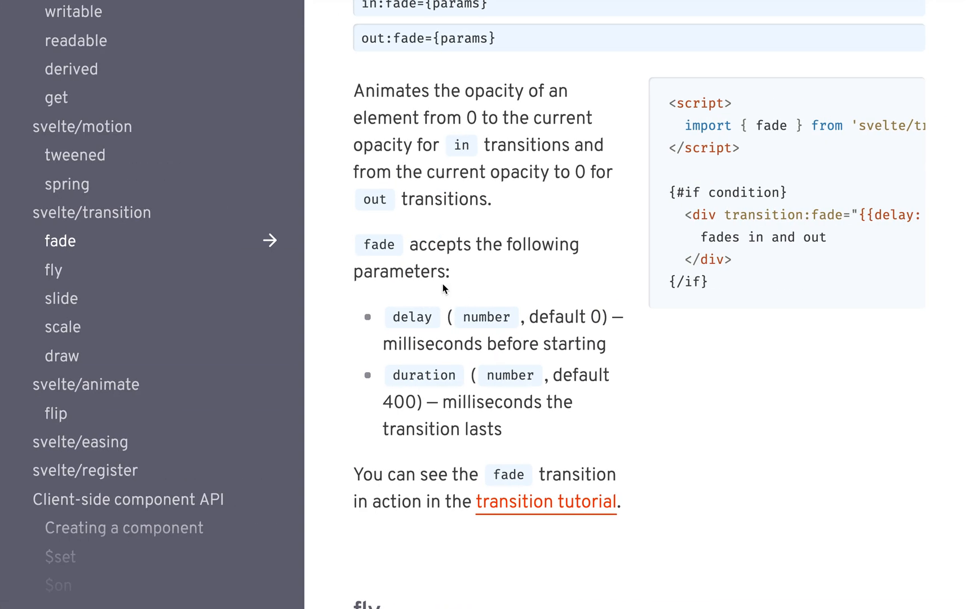
{"action": "mouse_move", "coordinate": [59, 245]}
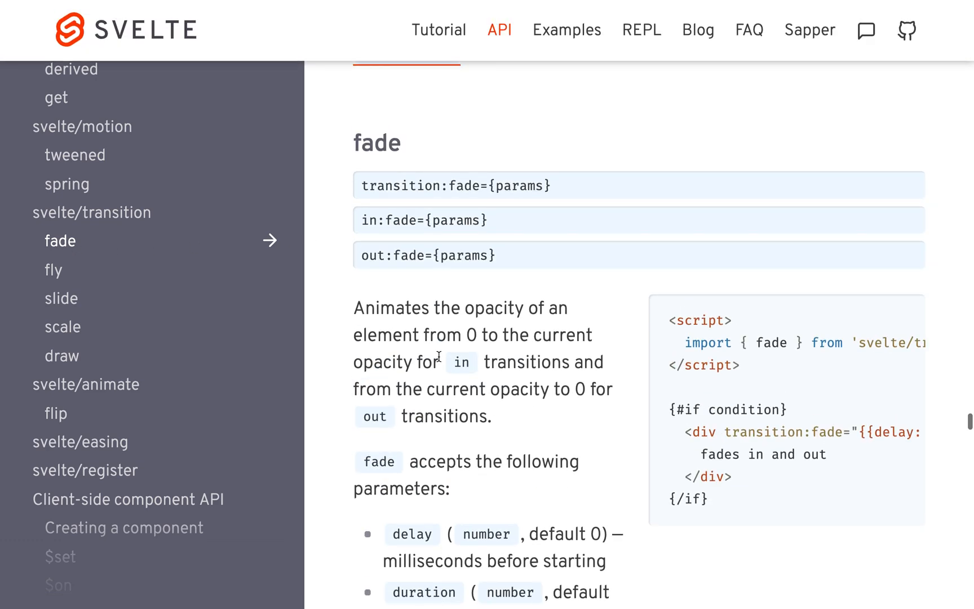
Read the fly transition documentation and its parameters
{"action": "scroll", "scroll_direction": "down", "scroll_amount": 3}
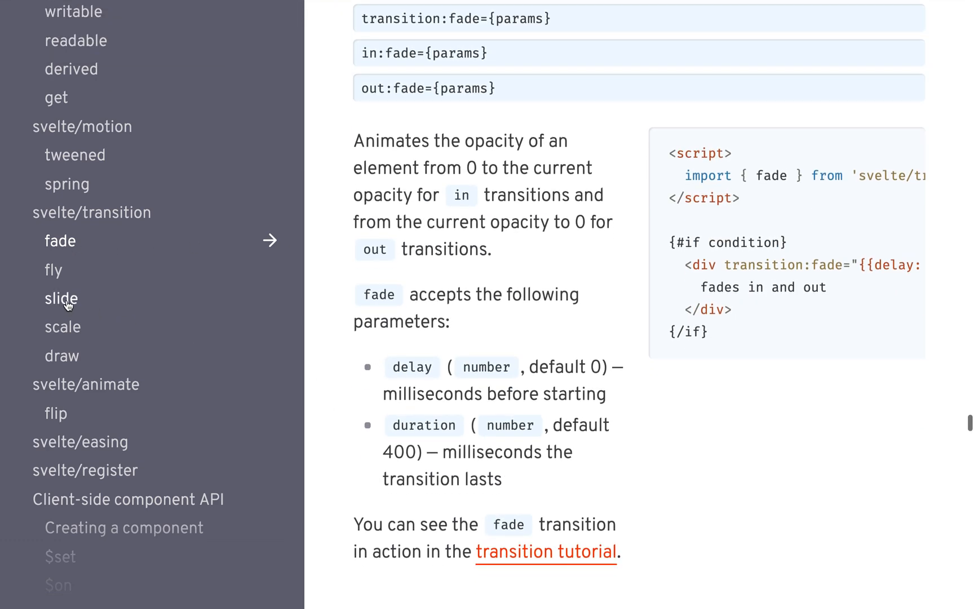
{"action": "left_click", "coordinate": [53, 269]}
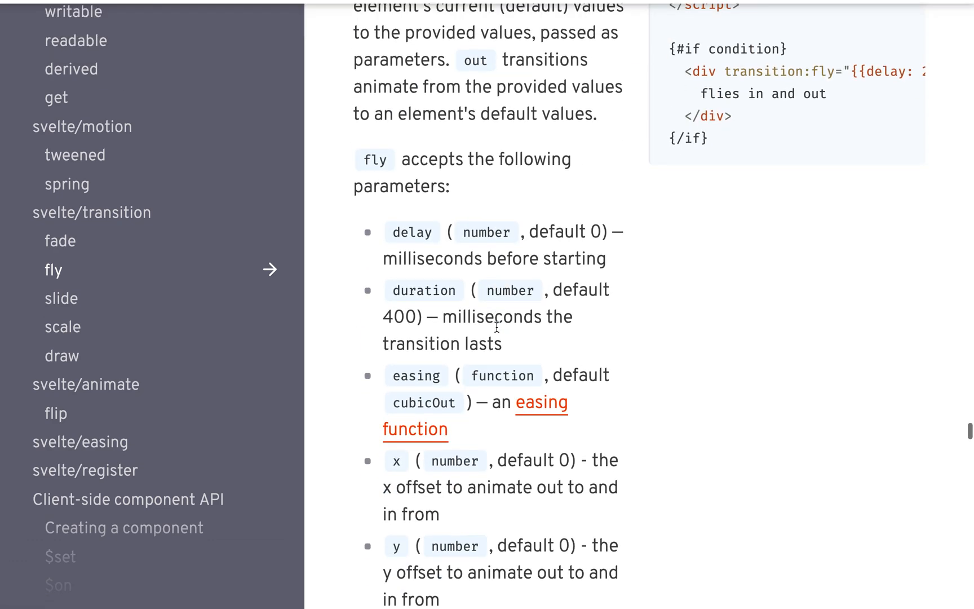
{"action": "scroll", "scroll_direction": "down", "scroll_amount": 3}
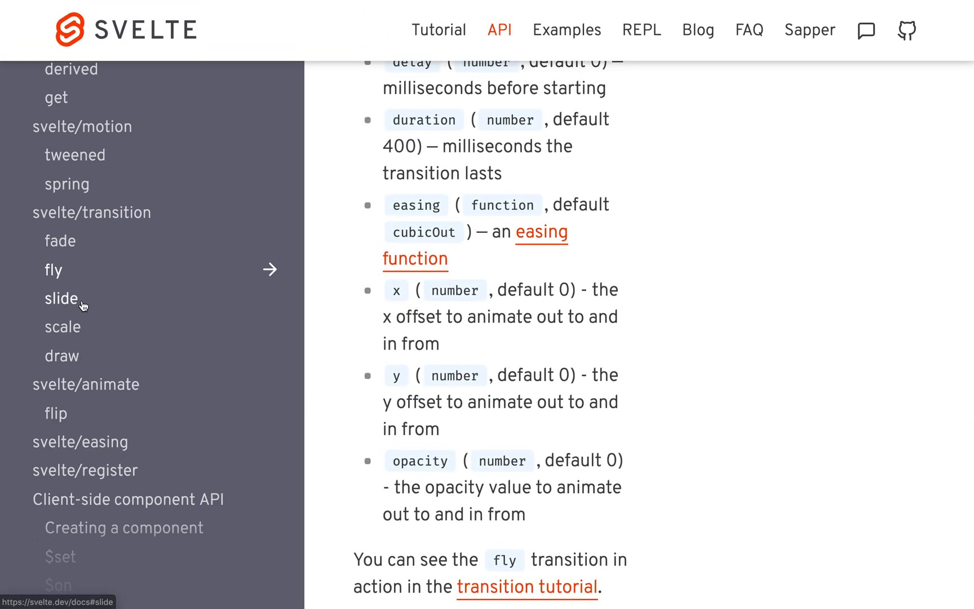
Review the scale transition's parameter list, then return to the REPL
{"action": "left_click", "coordinate": [62, 326]}
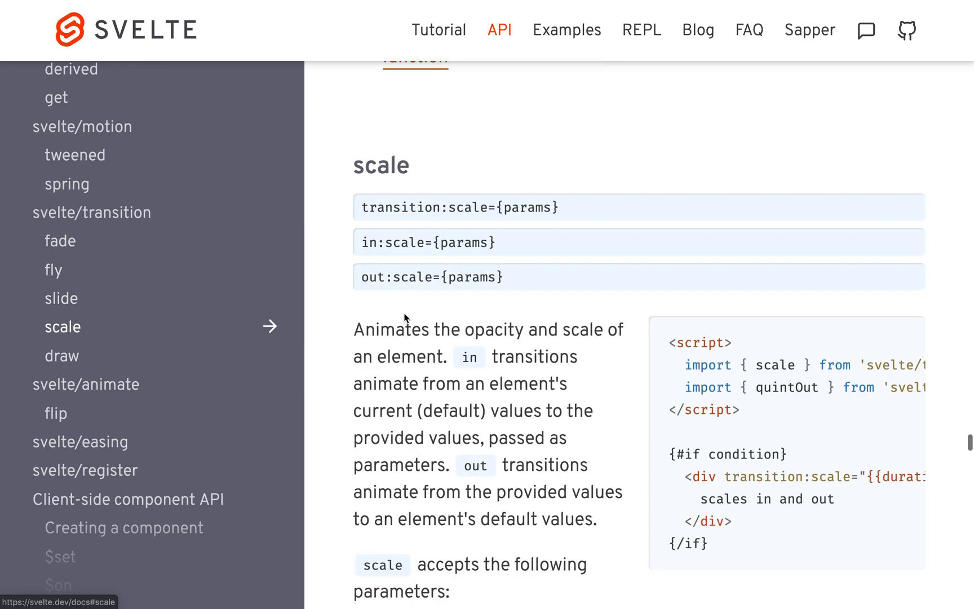
{"action": "scroll", "scroll_direction": "down", "scroll_amount": 3}
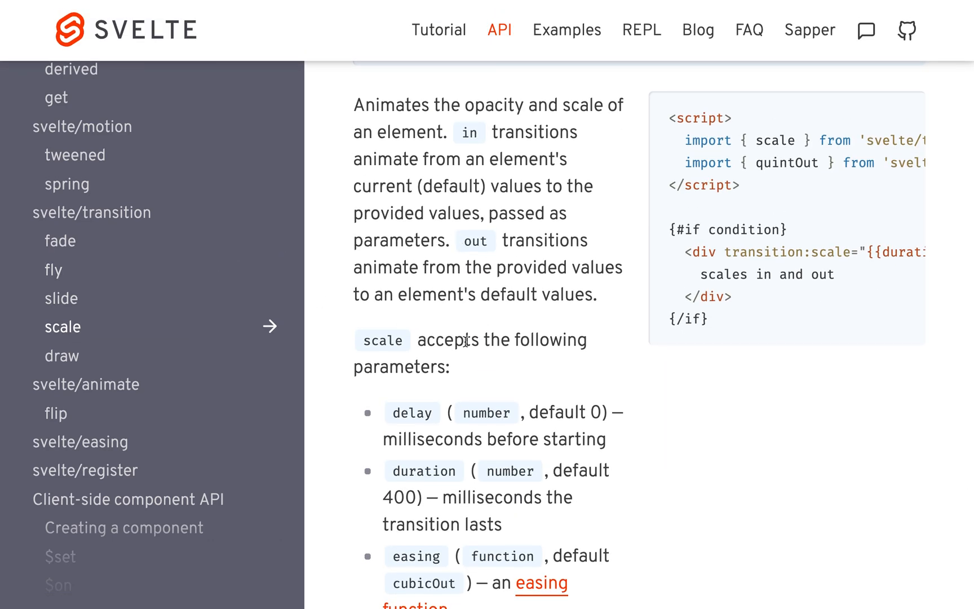
{"action": "left_click", "coordinate": [642, 29]}
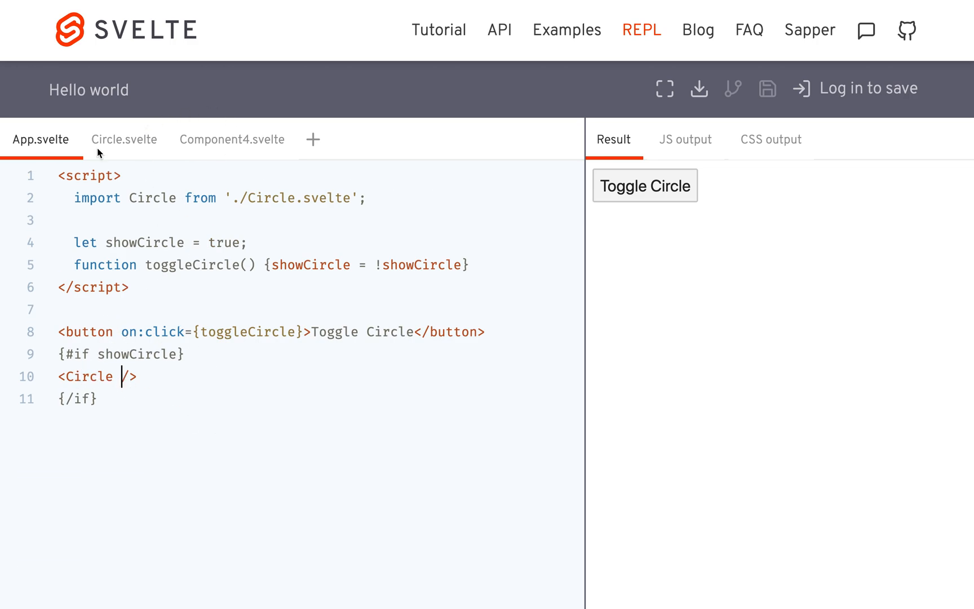
Add import {fade, fly, slide, scale} from 'svelte/transition' to App.svelte
{"action": "left_click", "coordinate": [124, 140]}
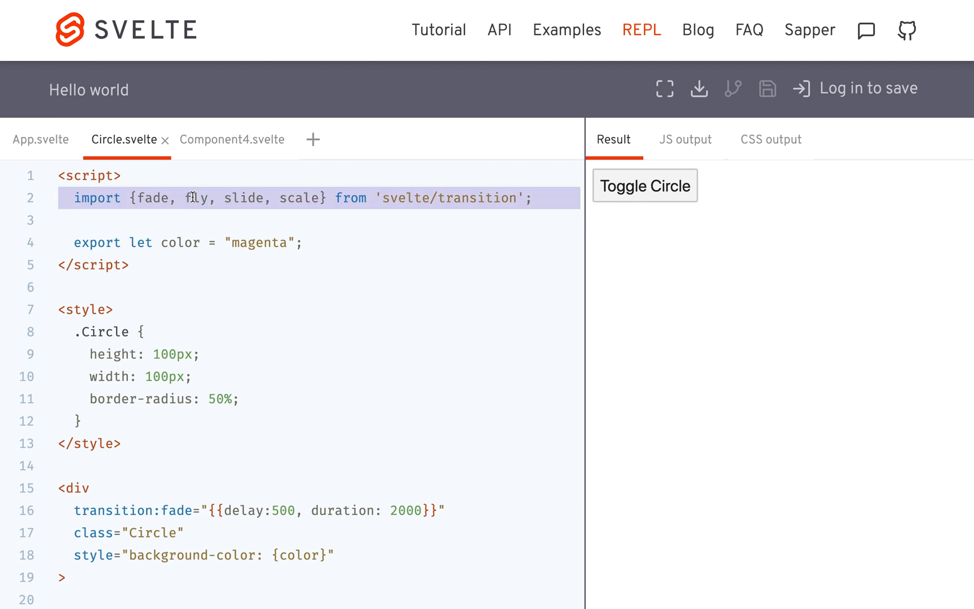
{"action": "left_click", "coordinate": [40, 139]}
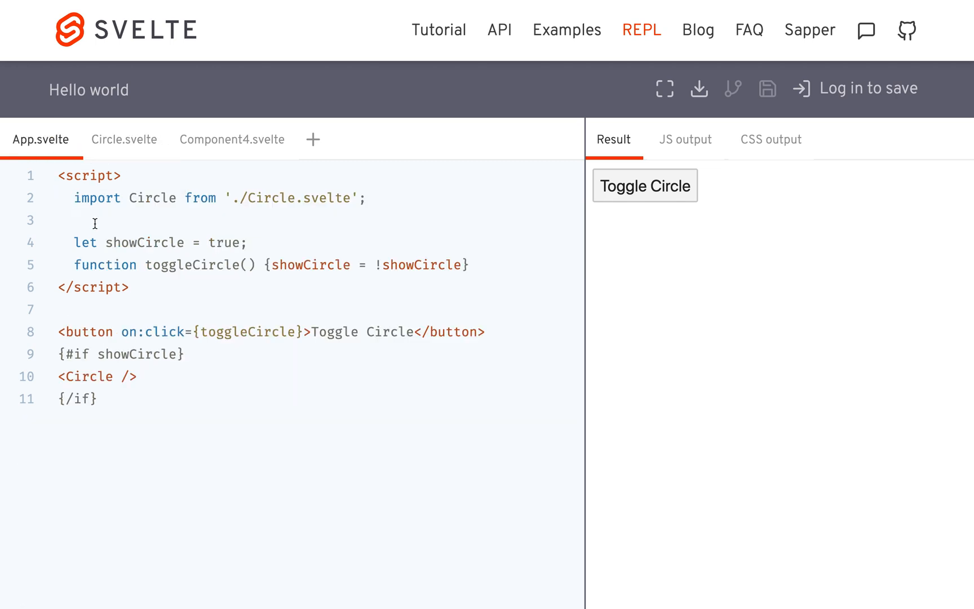
{"action": "type", "text": "import {fade, fly, slide, scale} from 'svelte/transition';"}
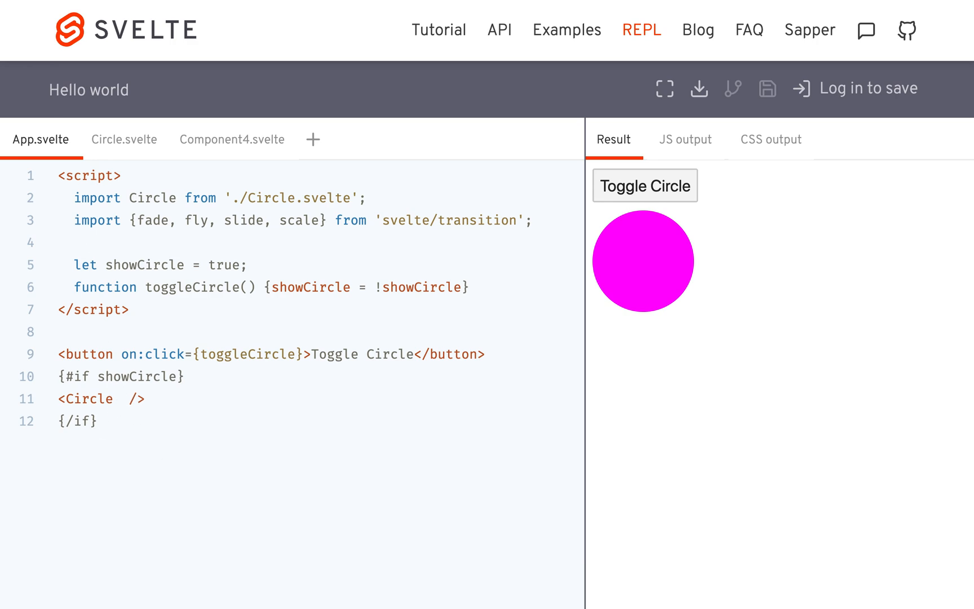
Add transition:slide to the Circle component, triggering the DOM-elements-only error
{"action": "type", "text": "tran"}
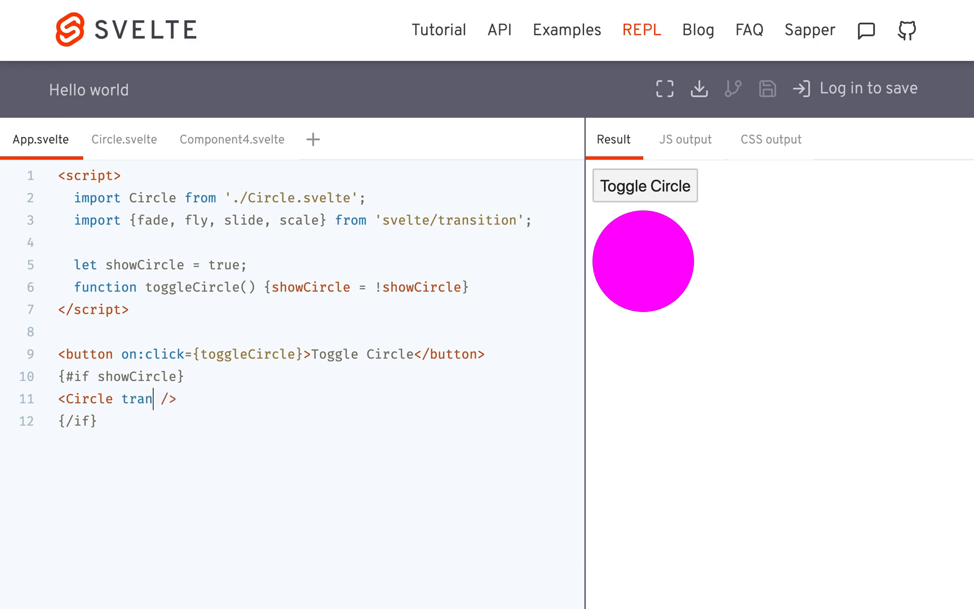
{"action": "type", "text": "sition:f"}
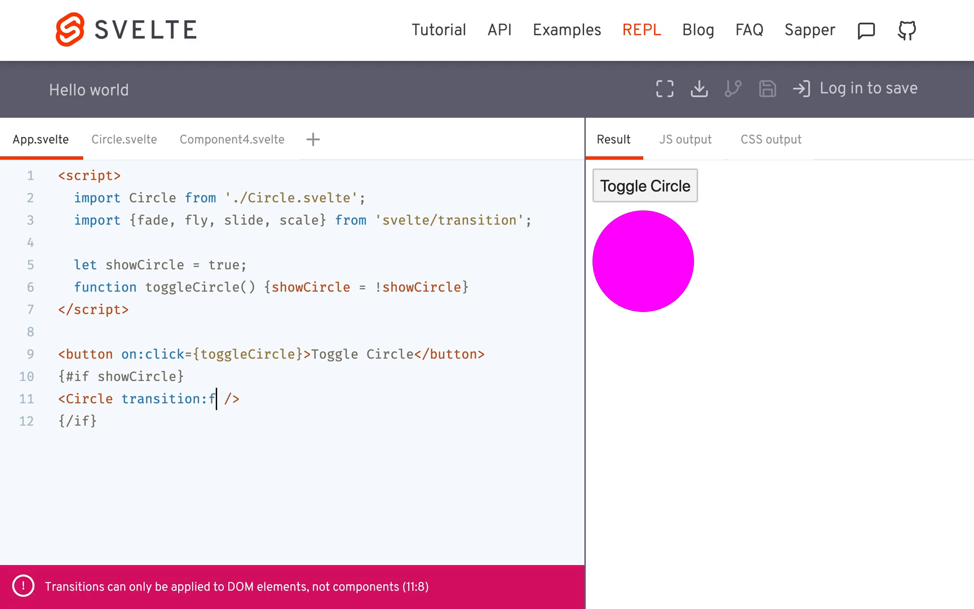
{"action": "type", "text": "lide"}
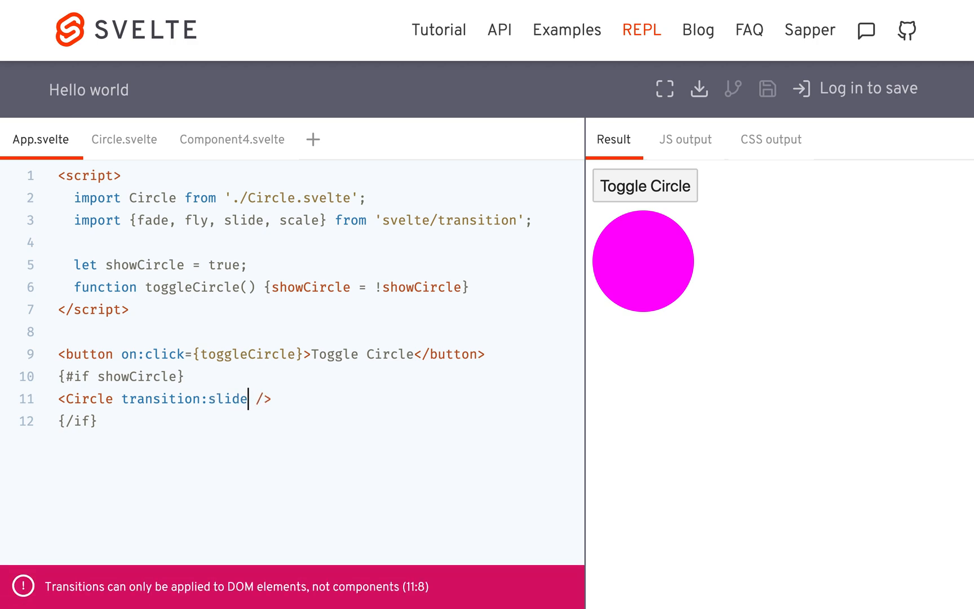
{"action": "type", "text": "=\"\""}
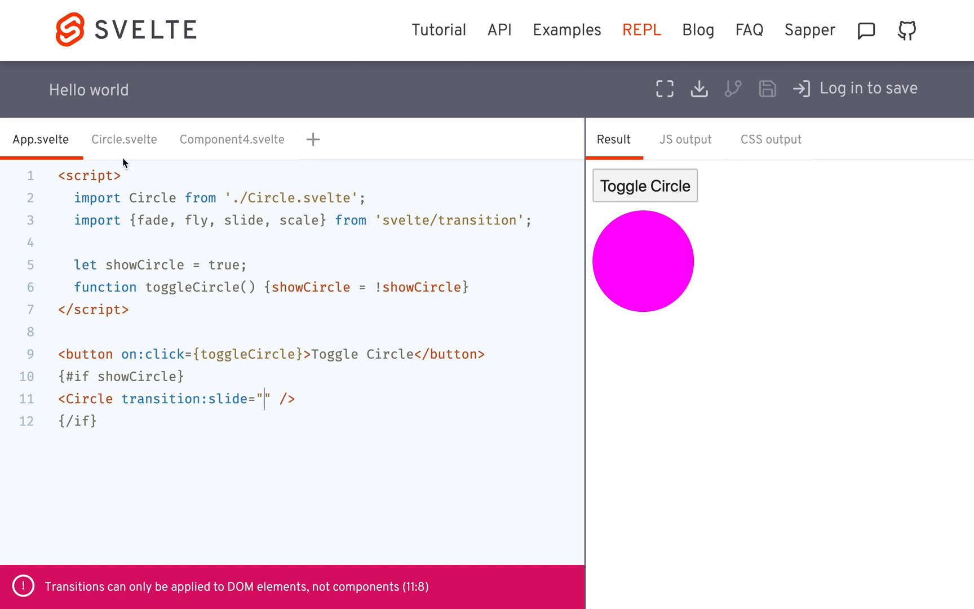
{"action": "left_click", "coordinate": [124, 139]}
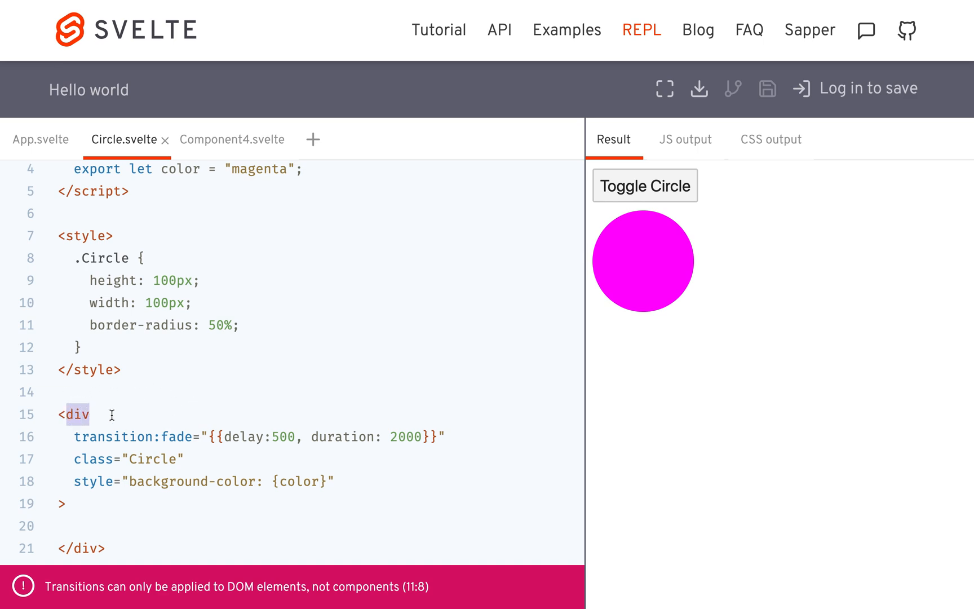
{"action": "left_click", "coordinate": [41, 139]}
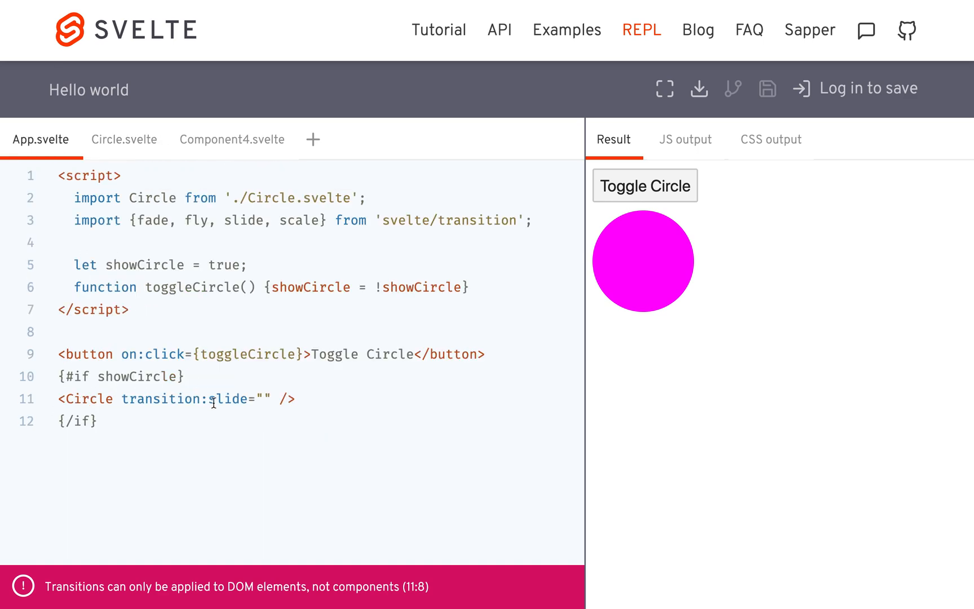
{"action": "left_click", "coordinate": [232, 139]}
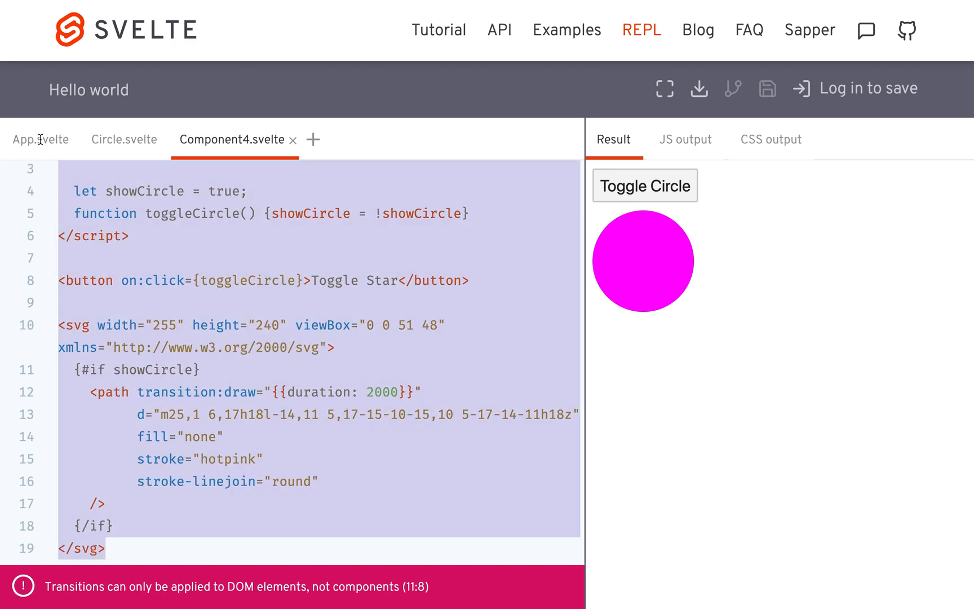
Bring the hotpink SVG star code with its 2000 ms draw transition into App.svelte
{"action": "left_click", "coordinate": [40, 139]}
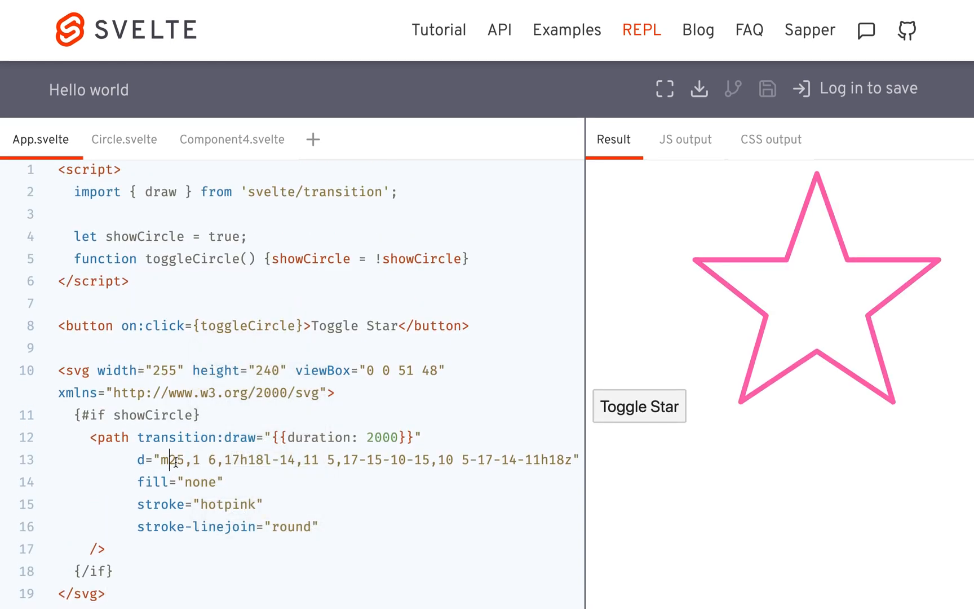
{"action": "left_click_drag", "start_coordinate": [168, 458], "coordinate": [223, 481]}
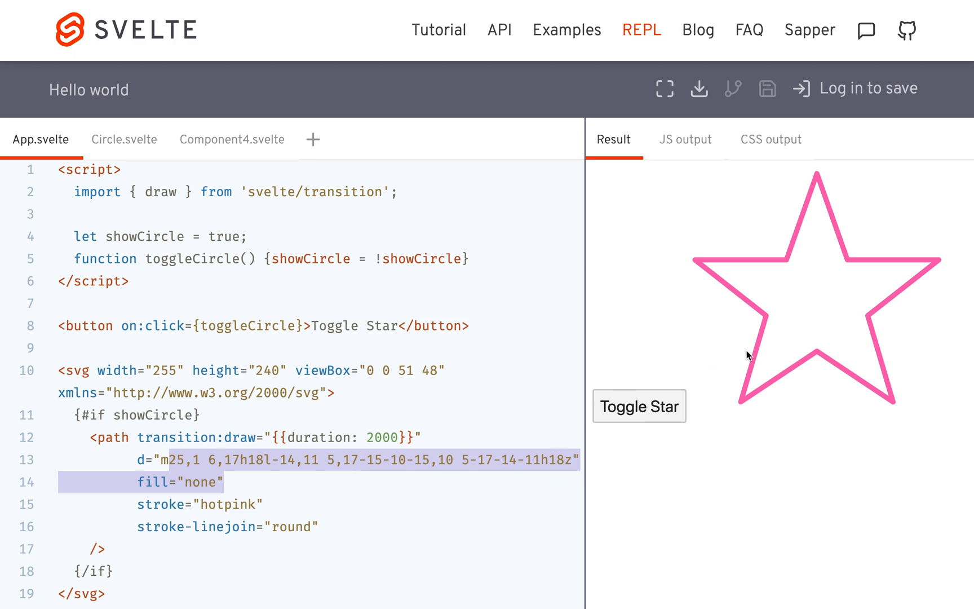
{"action": "left_click", "coordinate": [256, 458]}
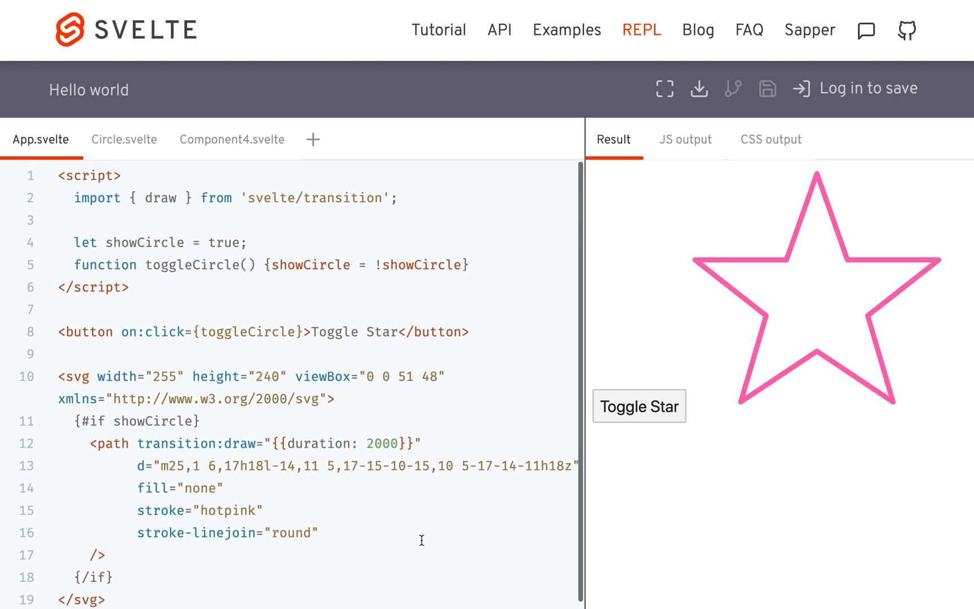
Toggle the star off and on to watch it undraw and redraw
{"action": "left_click", "coordinate": [639, 407]}
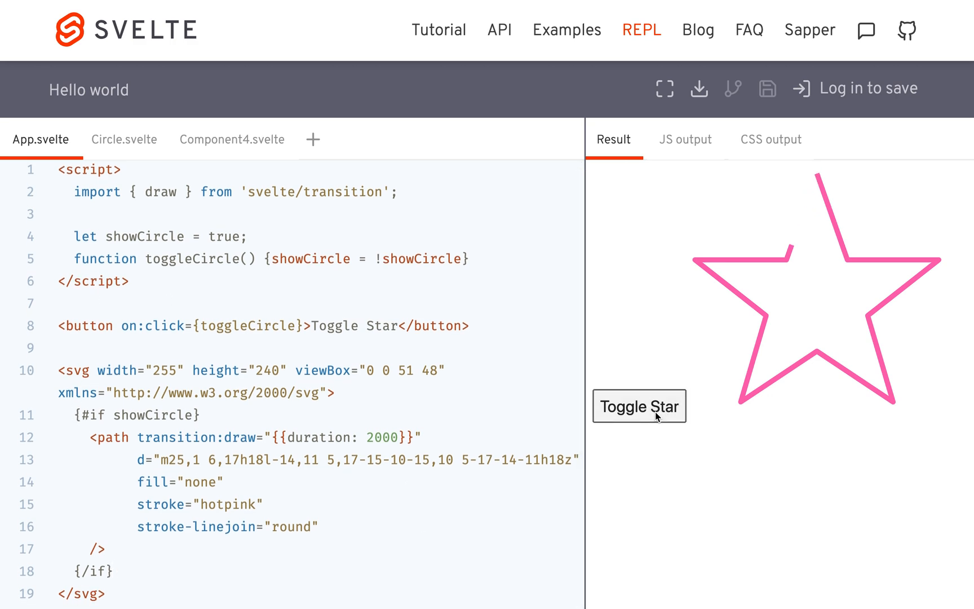
{"action": "left_click", "coordinate": [639, 407]}
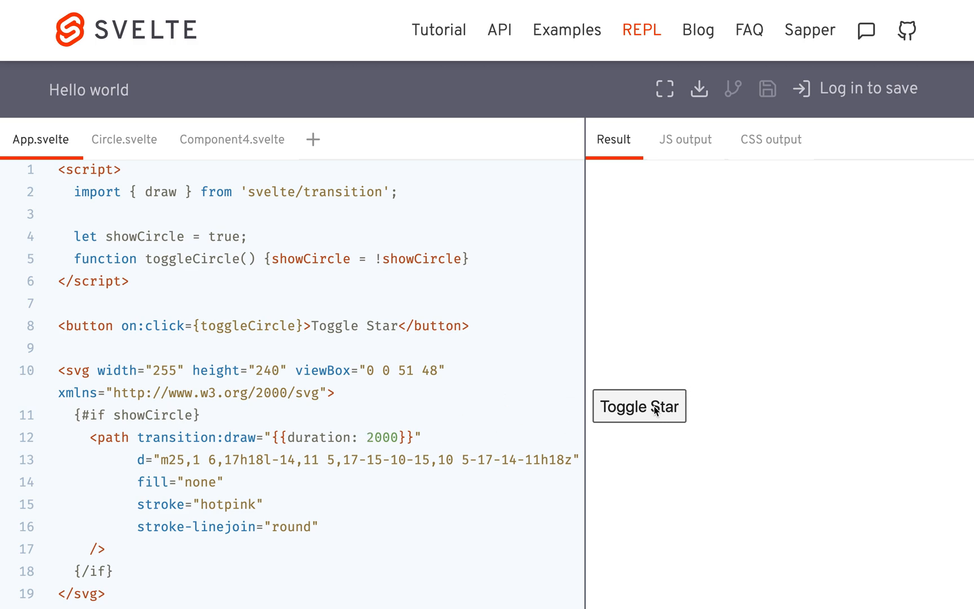
{"action": "left_click", "coordinate": [639, 406]}
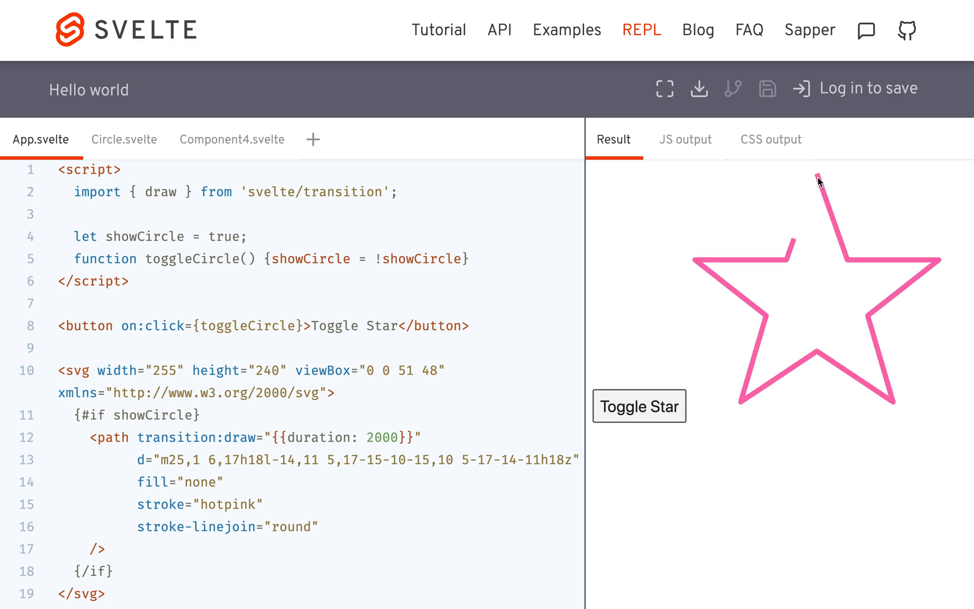